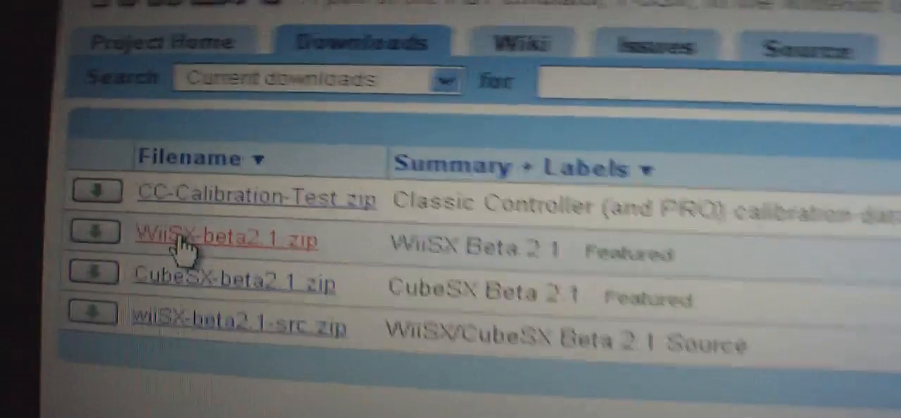
# Save WiiSX-beta2.1.zip to disk from the project's Downloads list
pyautogui.click(228, 238)
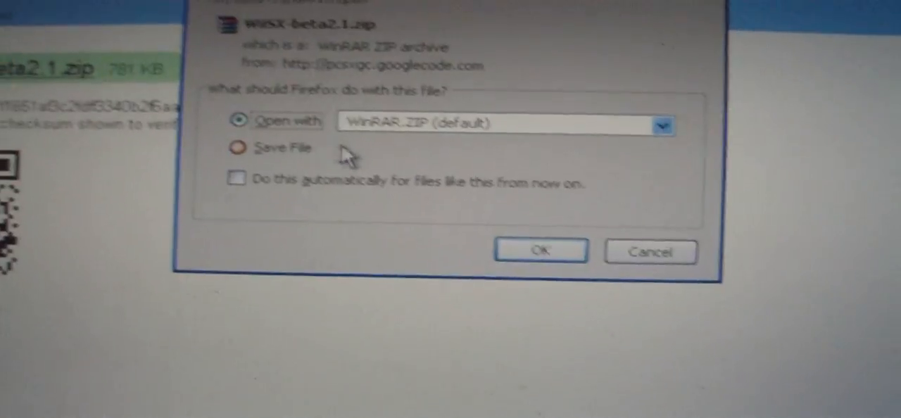
pyautogui.click(541, 250)
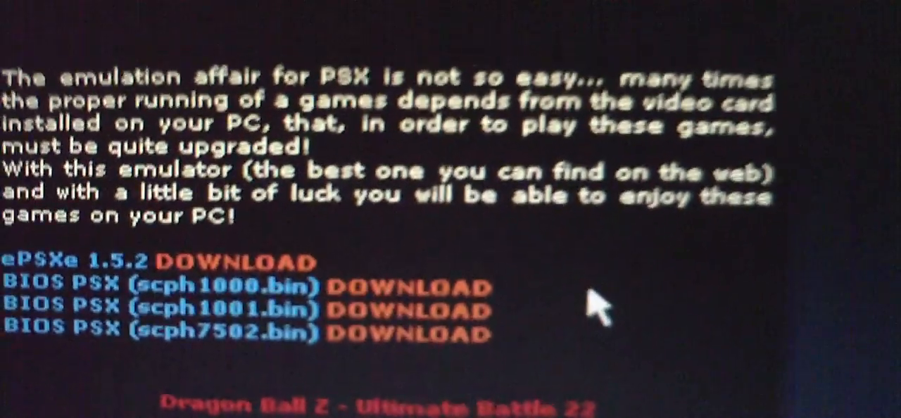
# Scroll down the PSX emulation page to the ePSXe and BIOS download links
pyautogui.scroll(-3)
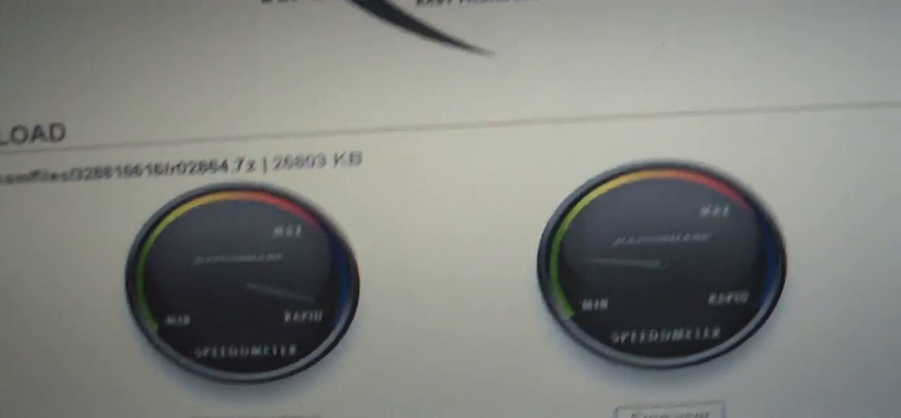
# Right-click the RapidShare download link to save the 26 MB .7z archive
pyautogui.rightClick(77, 115)
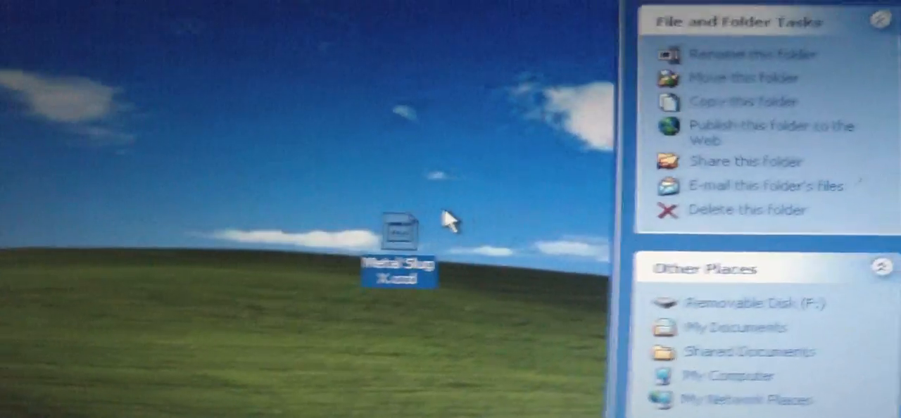
# Open the Metal Slug X item extracted to the desktop
pyautogui.doubleClick(400, 229)
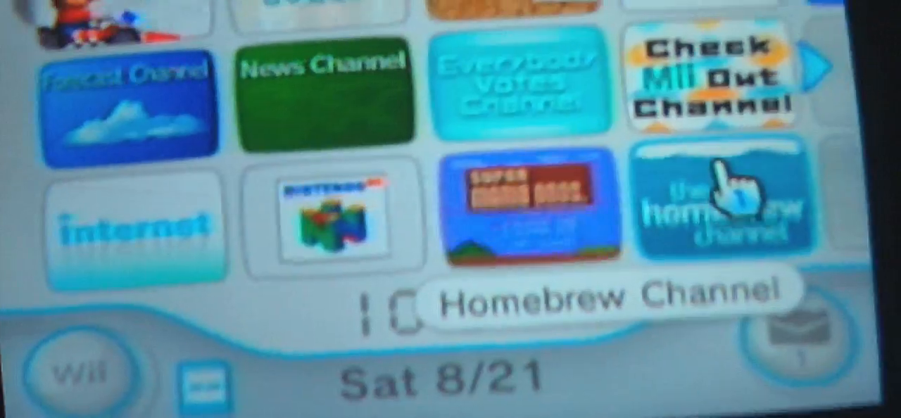
# Start the Homebrew Channel from the Wii Menu
pyautogui.click(732, 204)
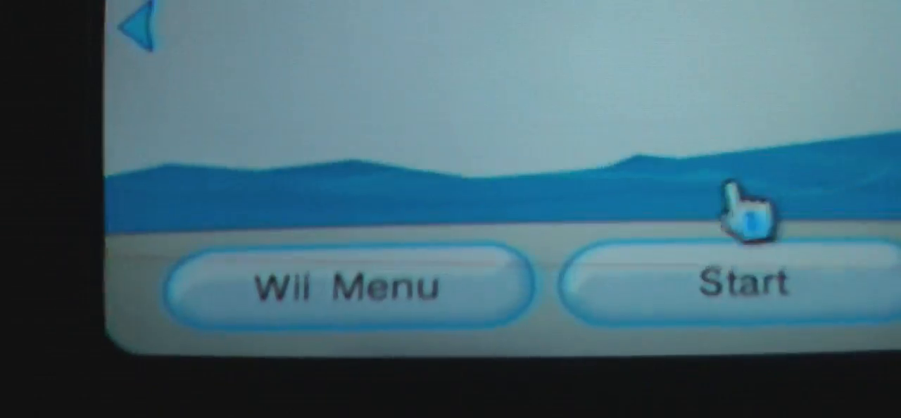
pyautogui.click(732, 285)
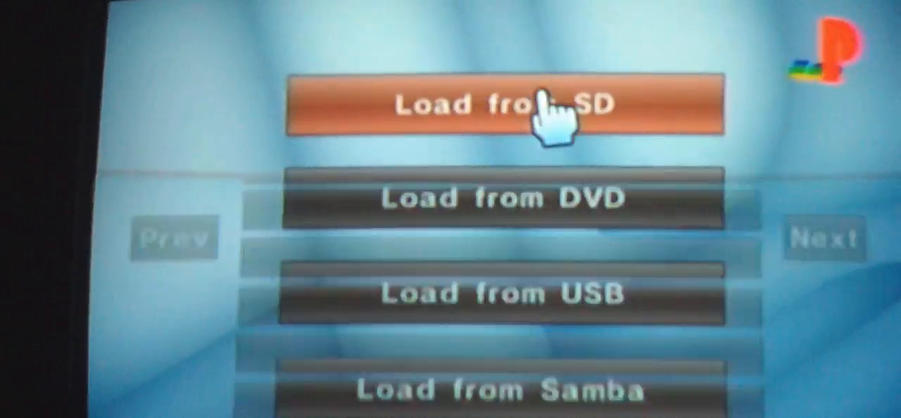
# Load the SLUS00958 image from SD and dismiss the load summary
pyautogui.click(503, 105)
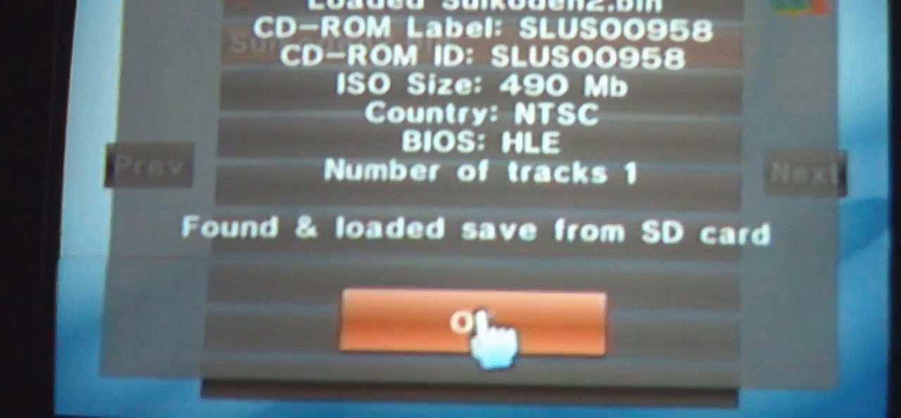
pyautogui.click(476, 325)
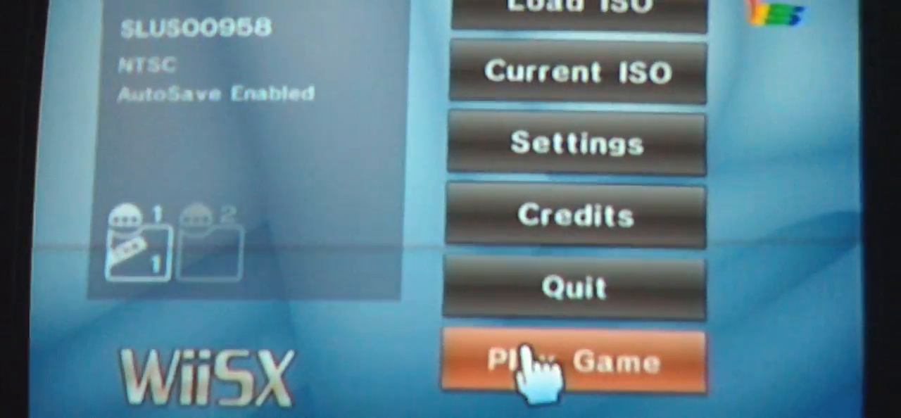
# Choose Play Game to launch Suikoden II
pyautogui.click(573, 361)
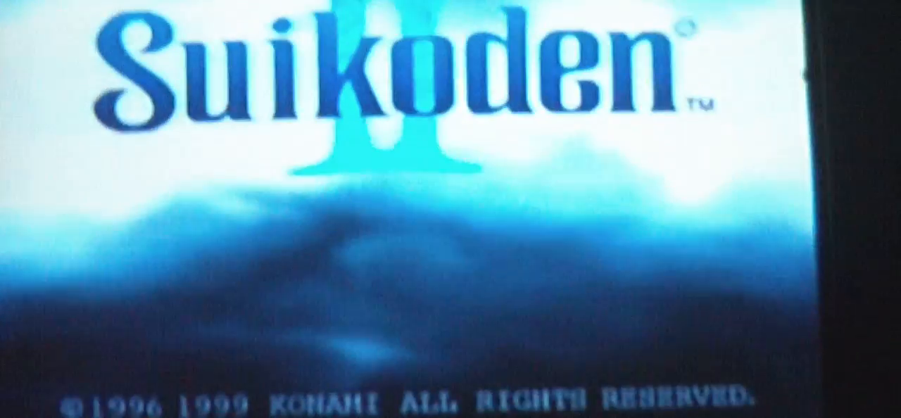